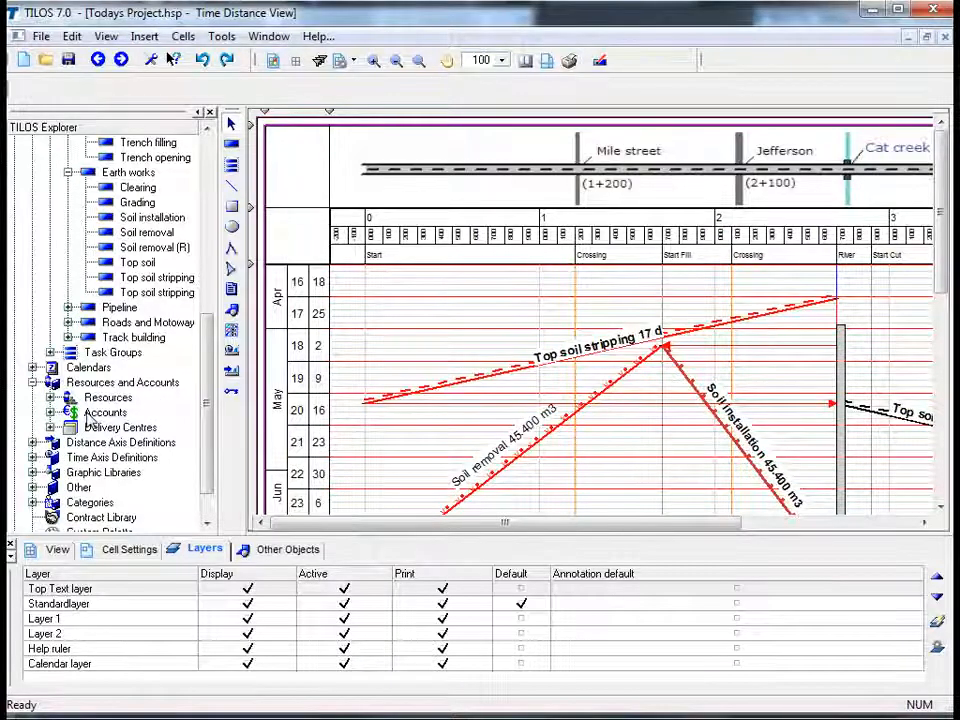
- Open the Resources editor from Resources and Accounts in the TILOS Explorer
double_click(105, 412)
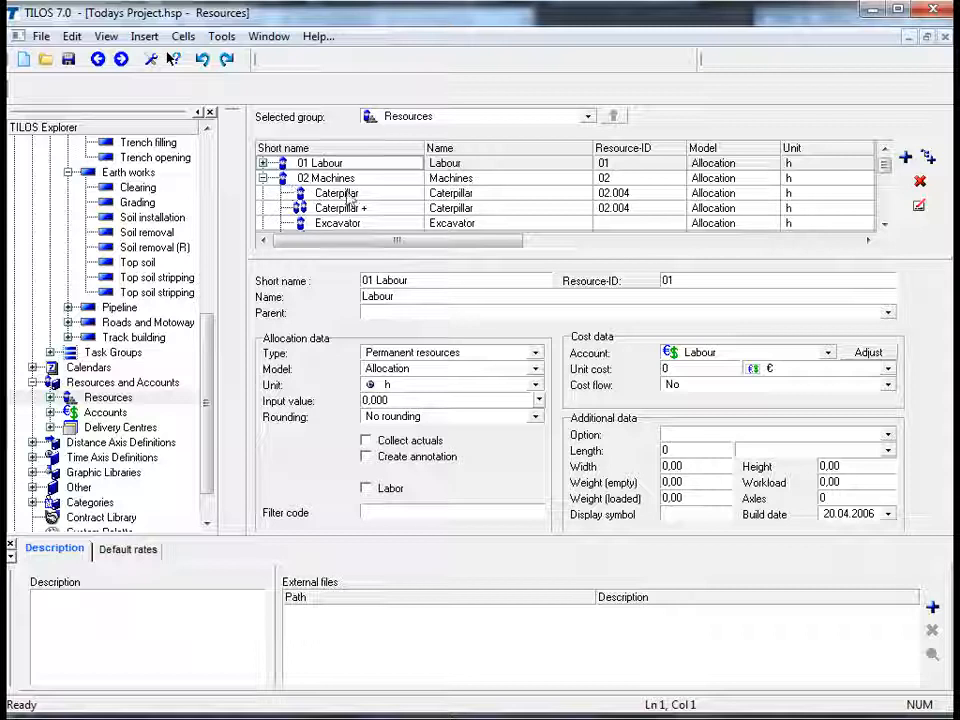
- Collapse the 02 Machines group and show the Pipeline resource's properties
click(340, 208)
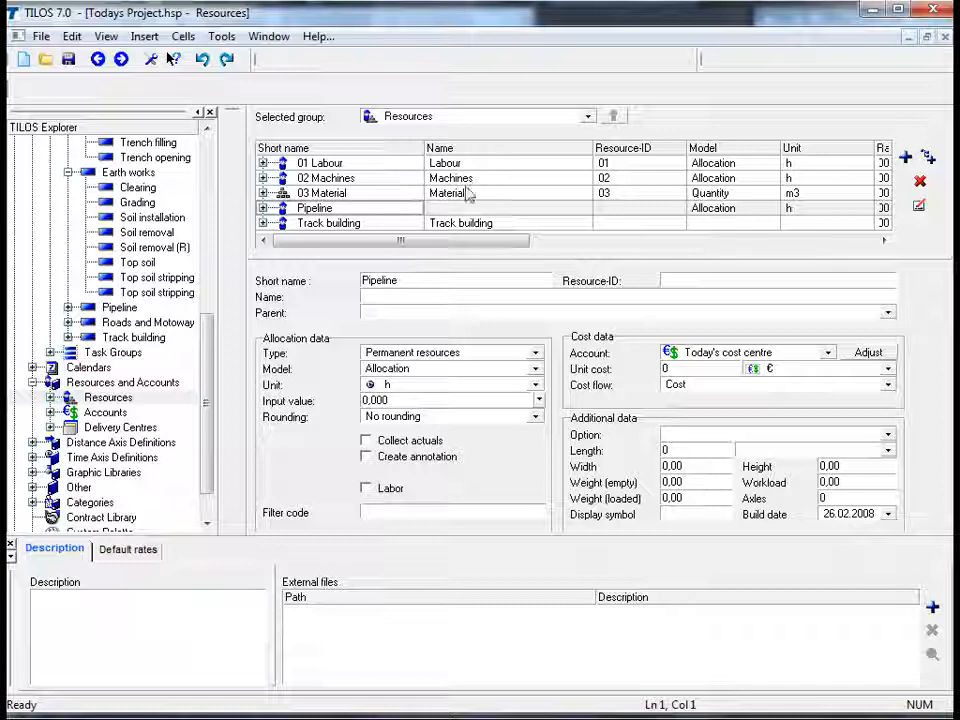
click(320, 162)
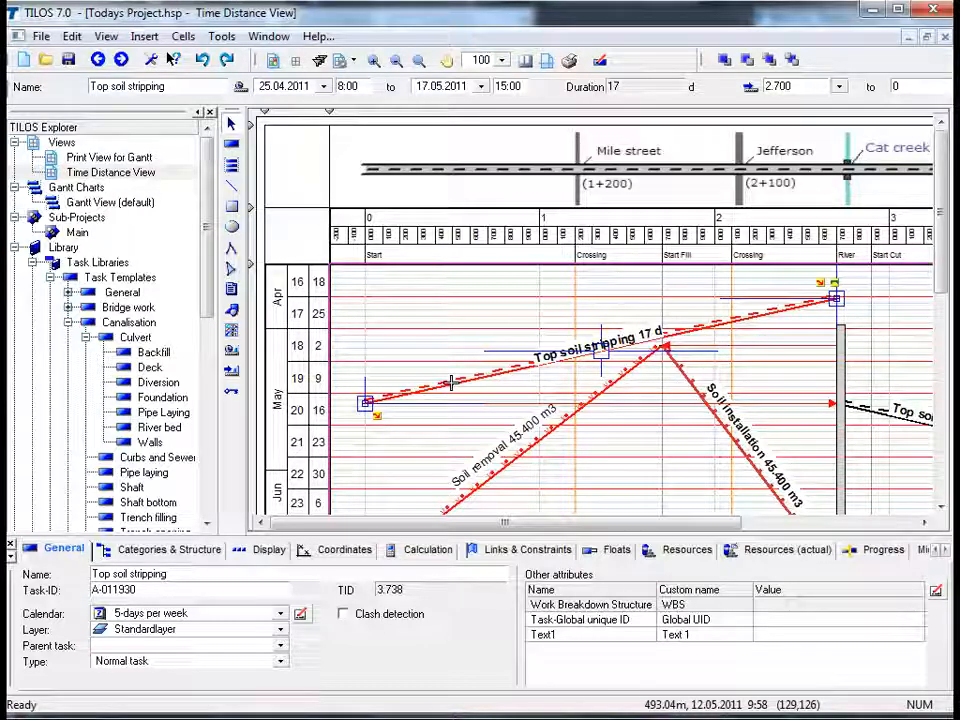
- Select the Top soil stripping line in the Time Distance View to show its properties
click(685, 549)
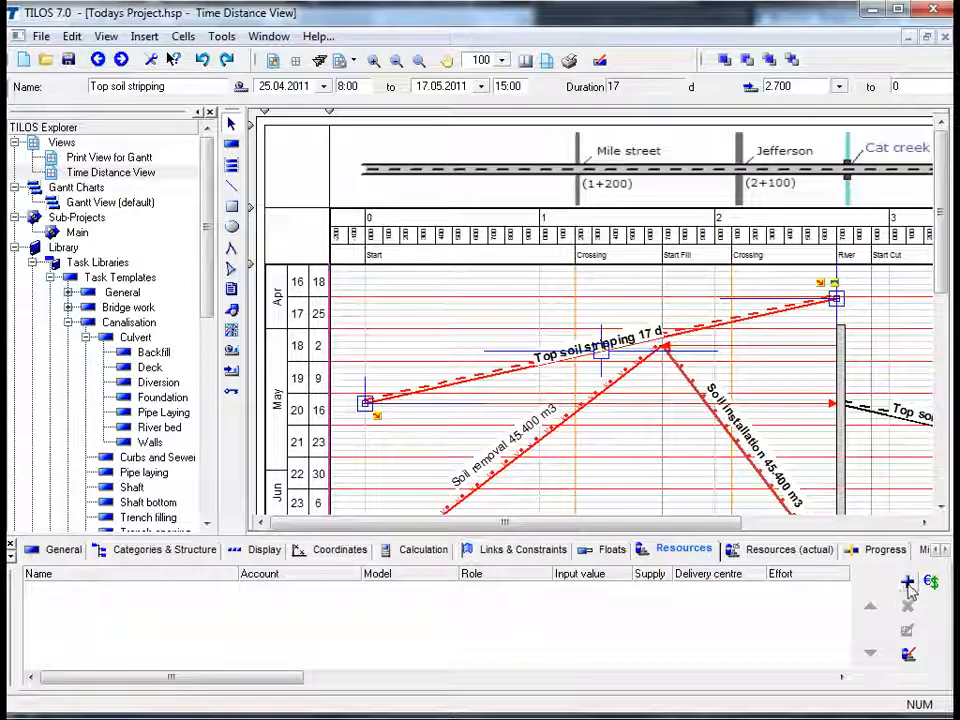
- Start adding resources to Top soil stripping and browse the 01 Labour group for Assistant and Operator
click(907, 580)
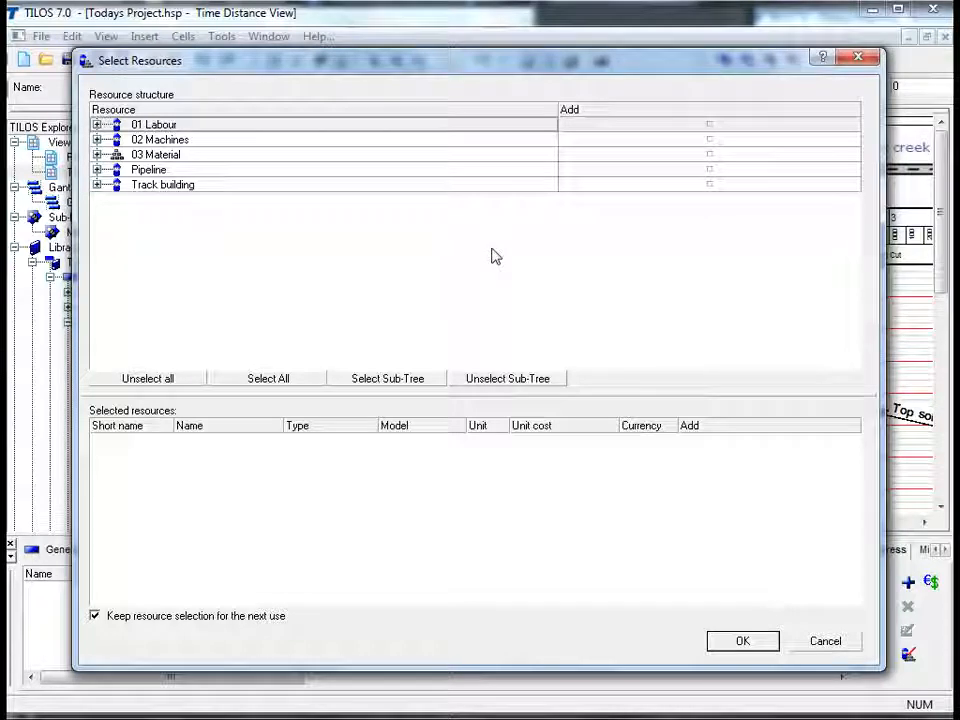
click(98, 124)
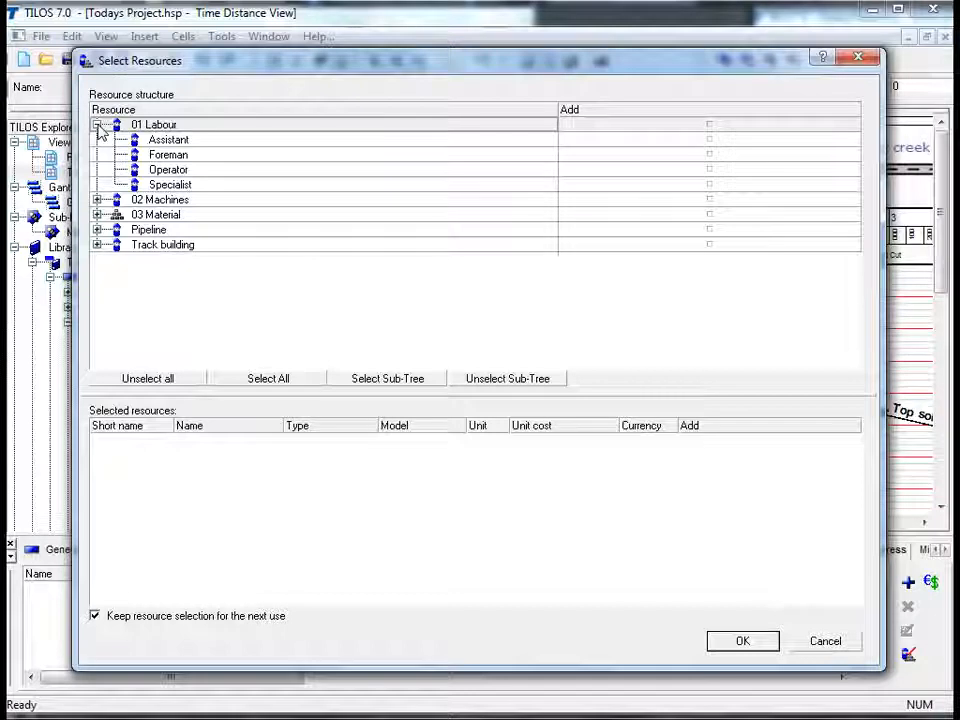
click(744, 641)
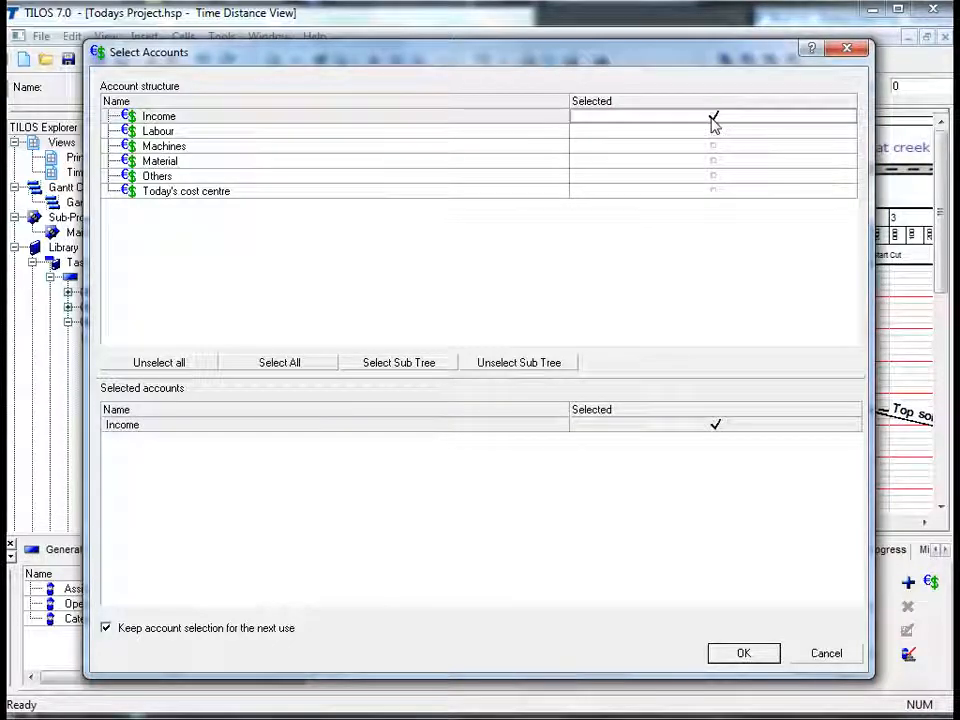
- Tick the Income account in Select Accounts and confirm
click(713, 118)
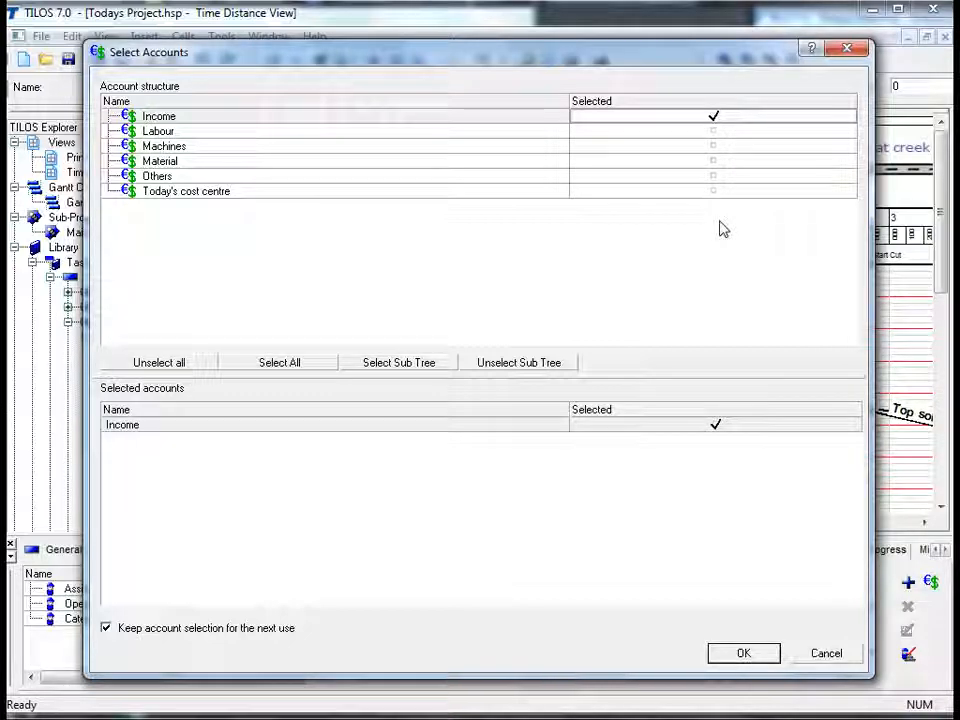
click(743, 653)
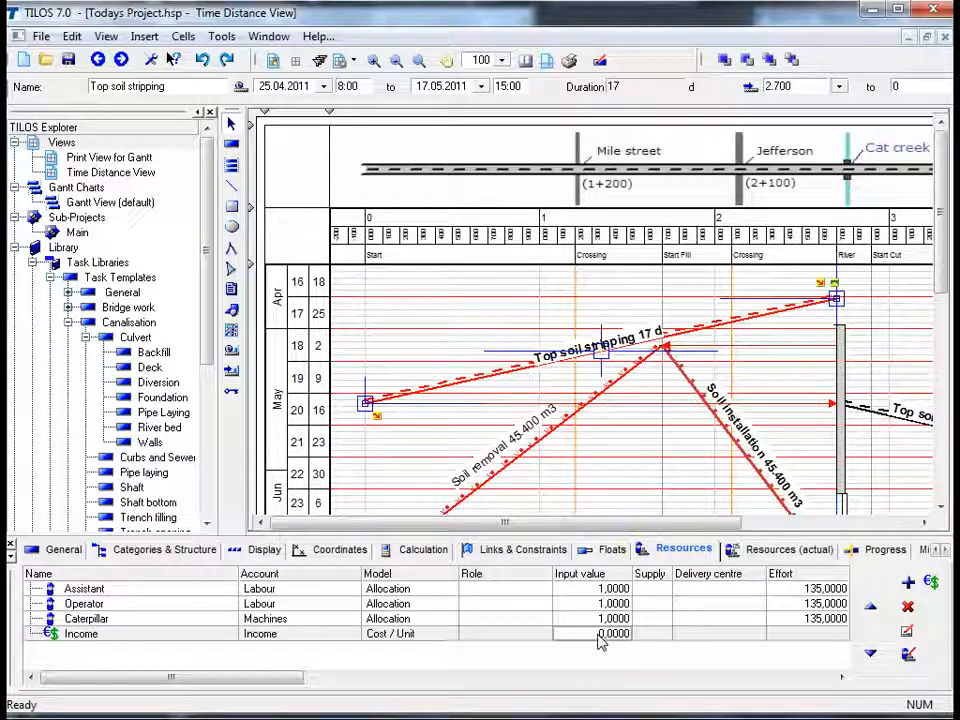
- Scroll right to the Unit cost column and edit the Income row's unit cost
scroll(right, 3)
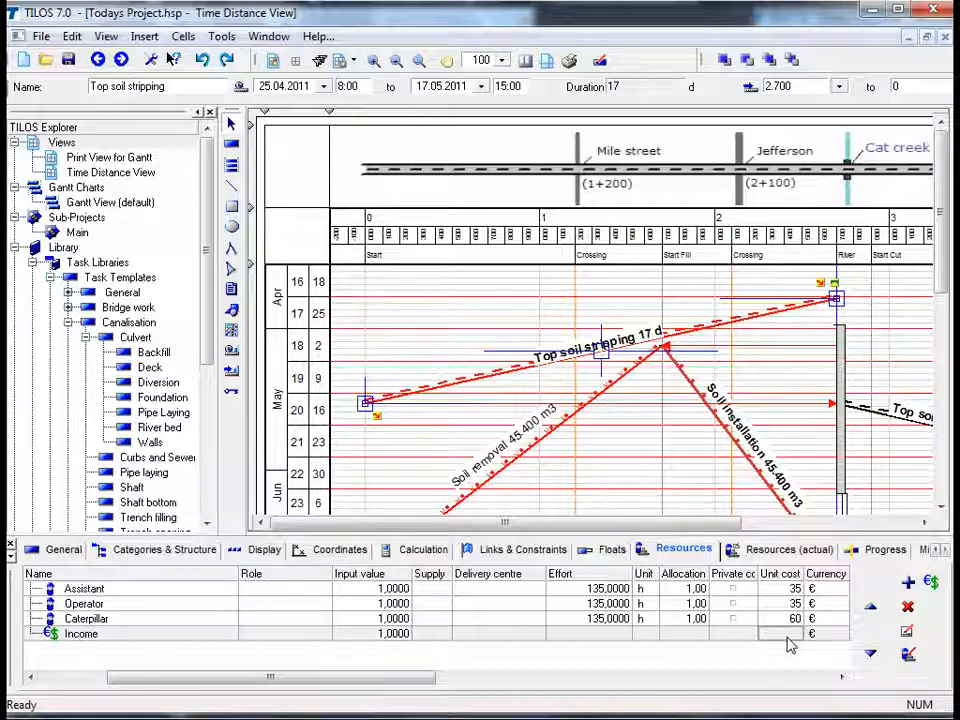
click(425, 549)
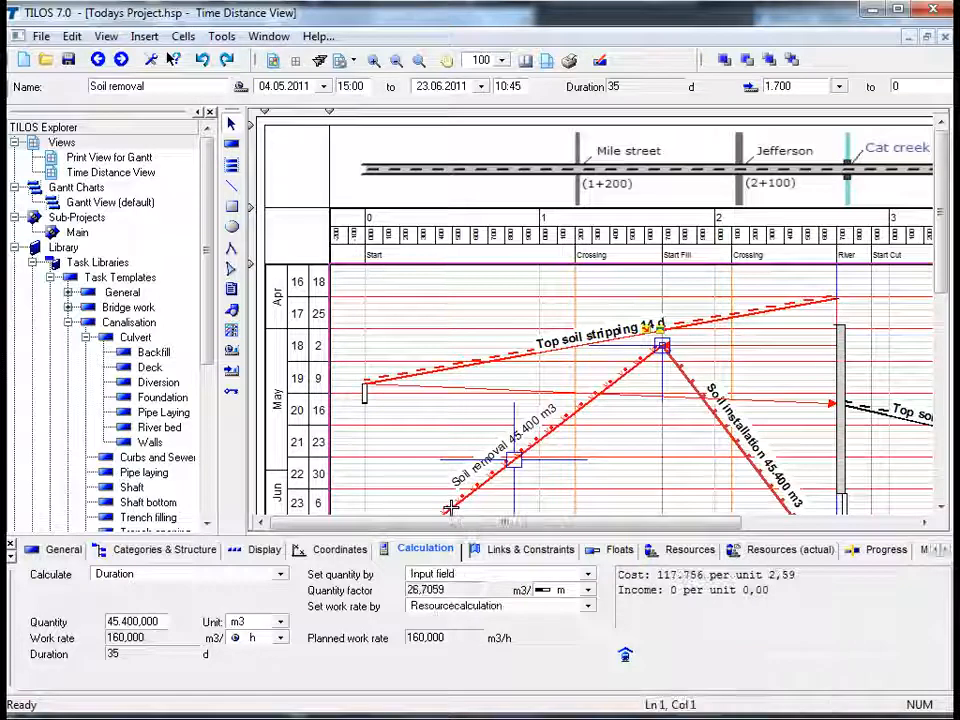
- Select the Soil removal task in the time-distance diagram
click(682, 549)
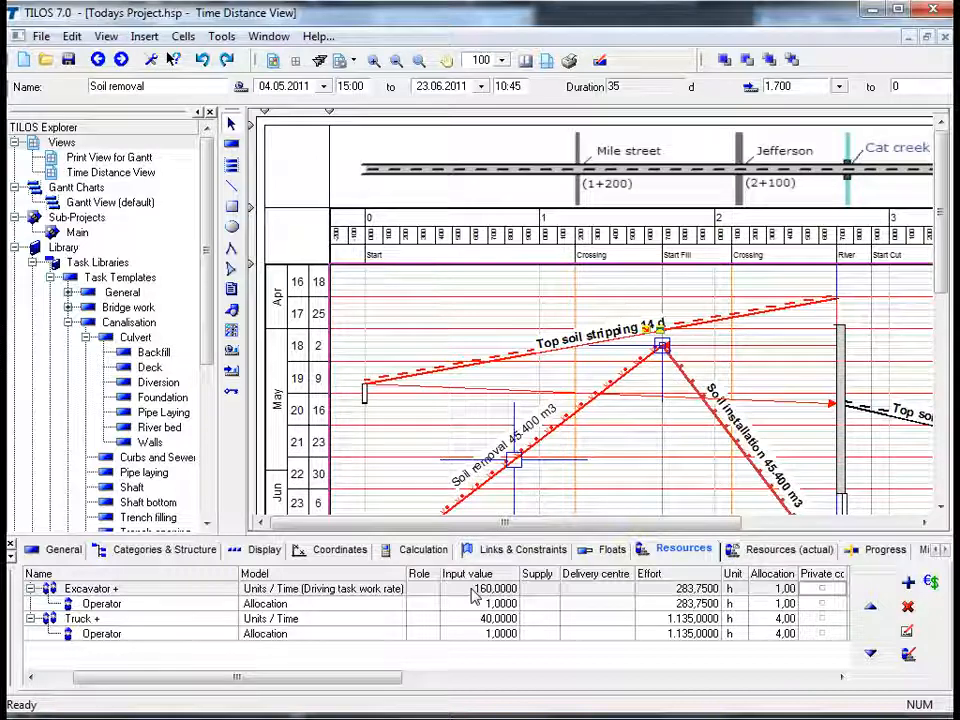
text(120)
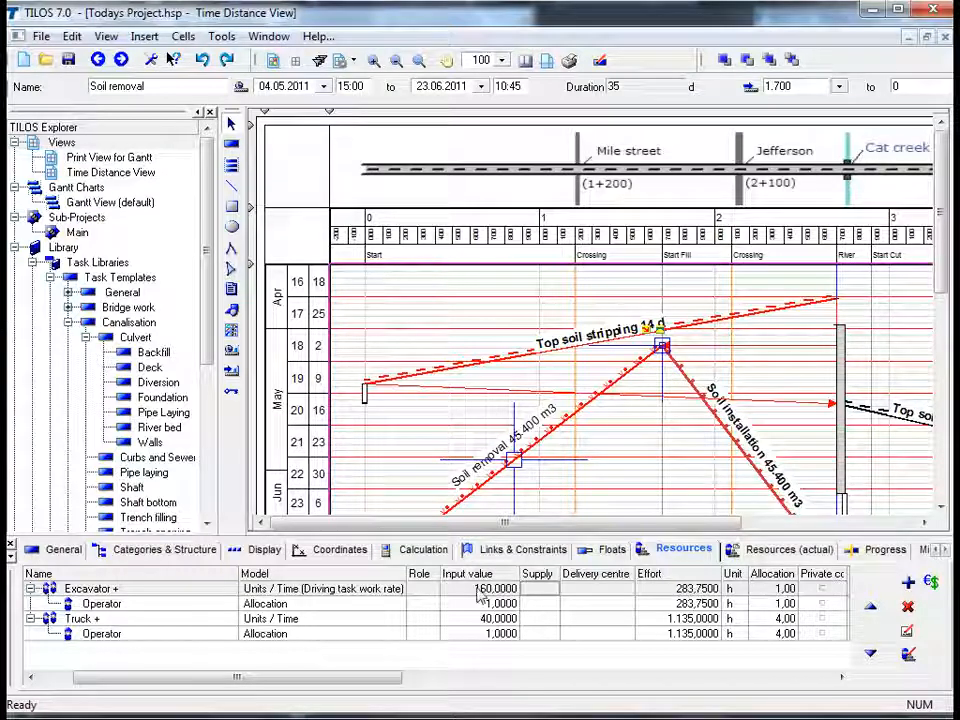
mouse_move(560, 458)
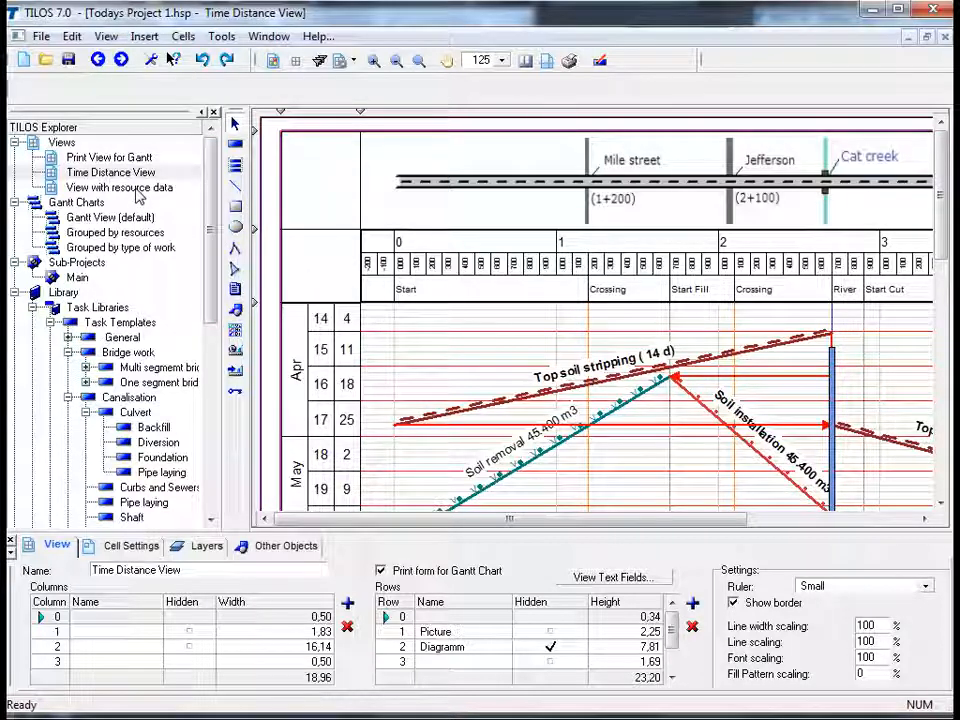
- Open 'View with resource data' from the Views node in the TILOS Explorer
double_click(119, 187)
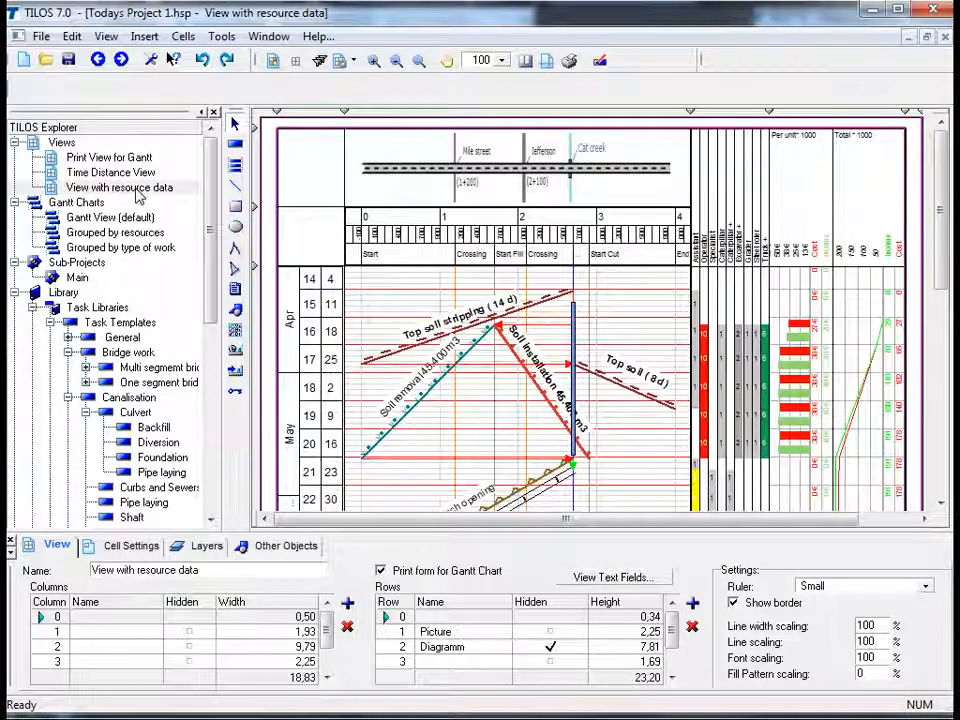